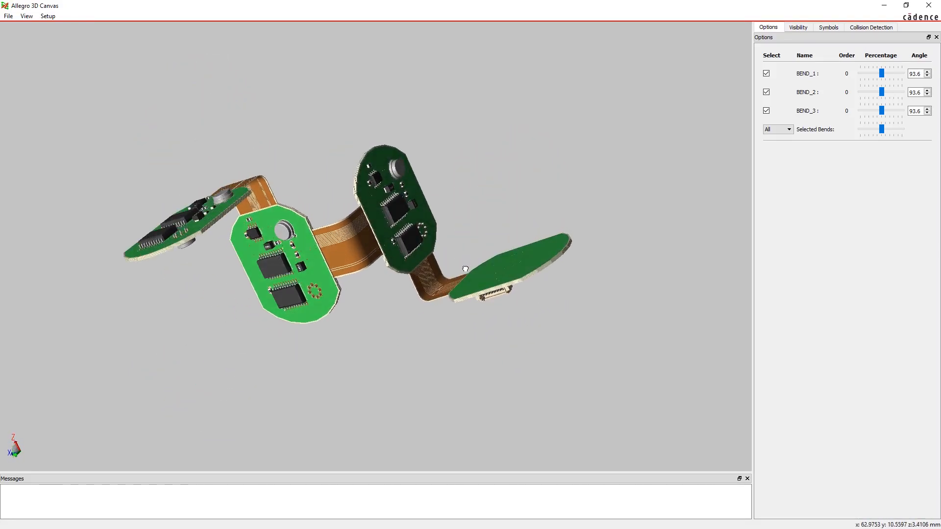
Orbit the folded board, then restart bending to reset all three bends to 0°
drag(465, 269, 480, 276)
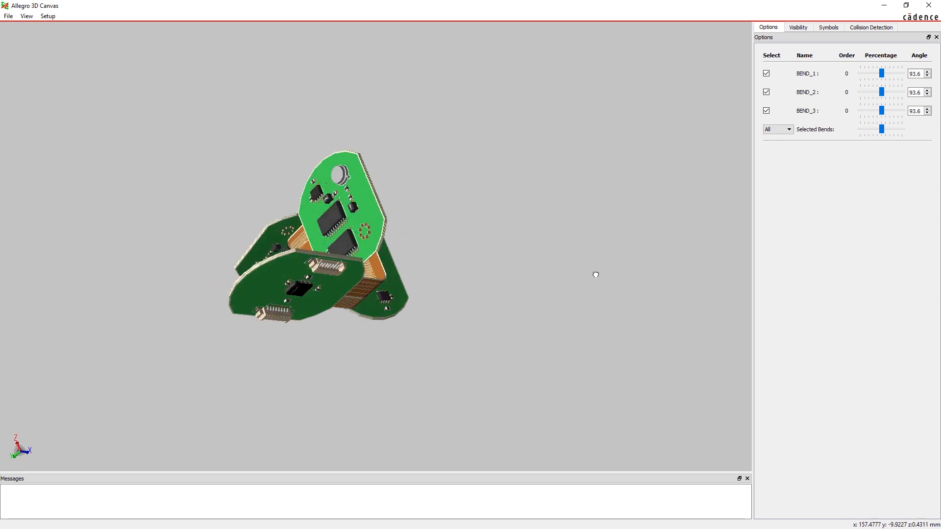
drag(596, 275, 642, 275)
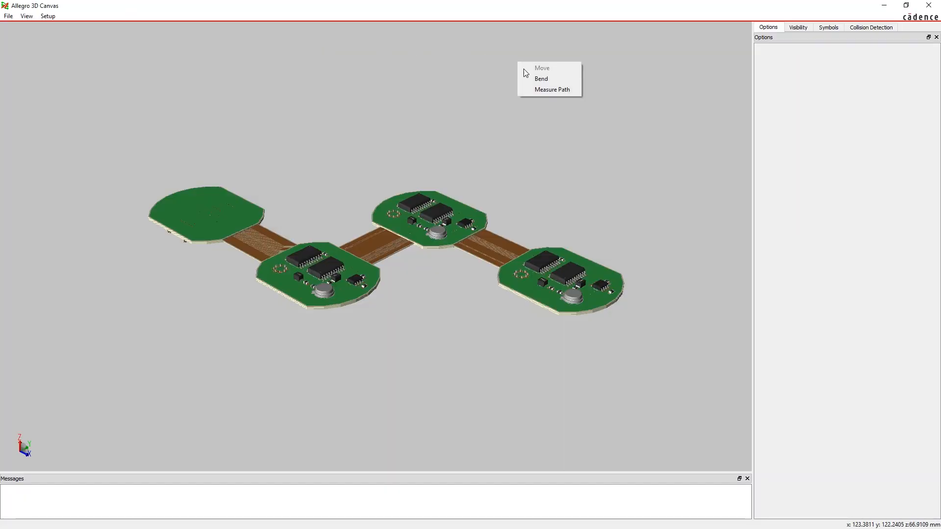
click(541, 79)
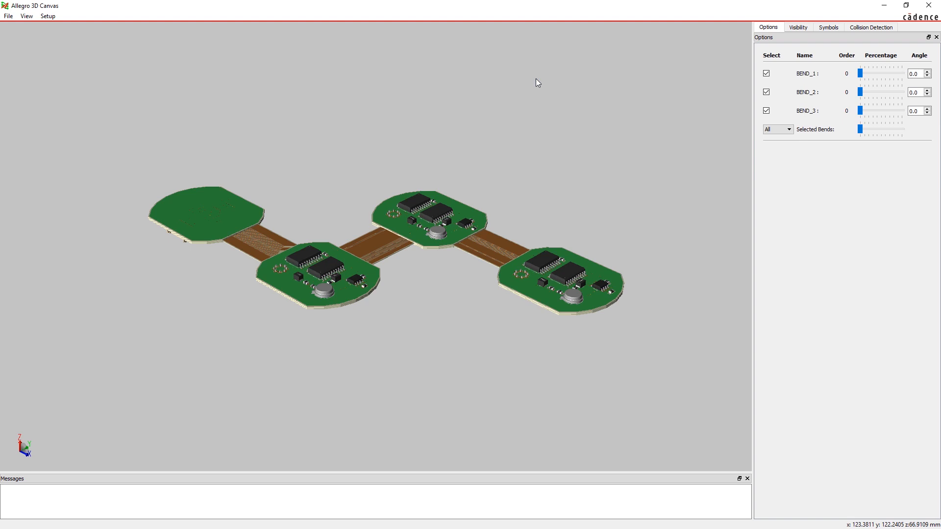
mouse_move(849, 72)
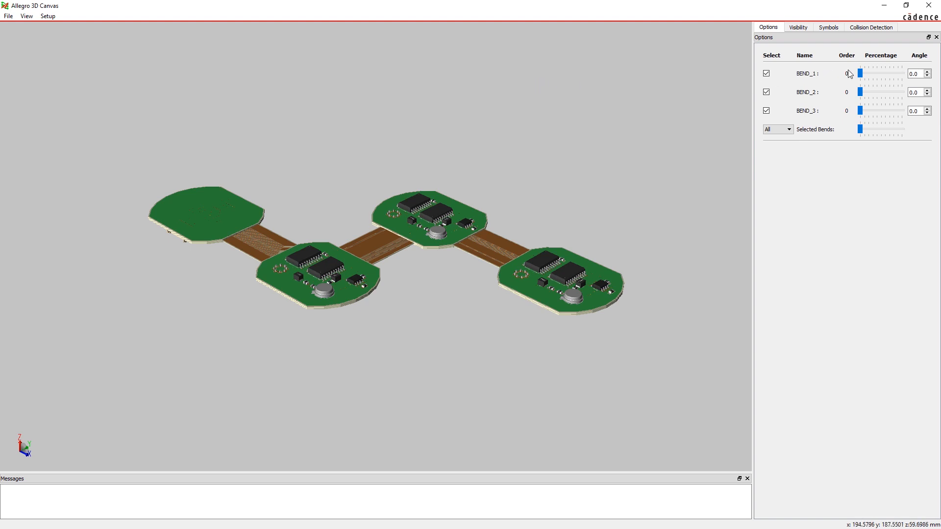
Bend BEND_1 to about 59° and BEND_2 to about 94°, then select All bends
drag(860, 73, 874, 73)
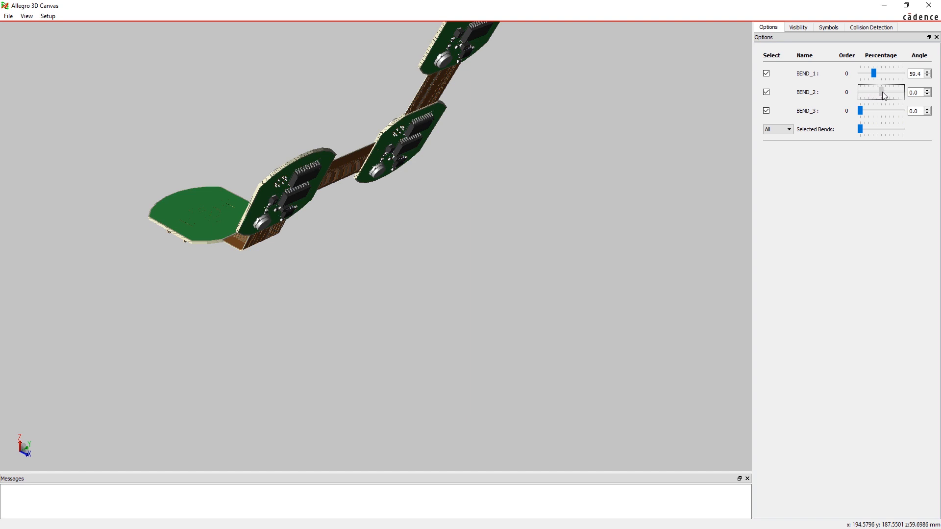
drag(867, 92, 896, 91)
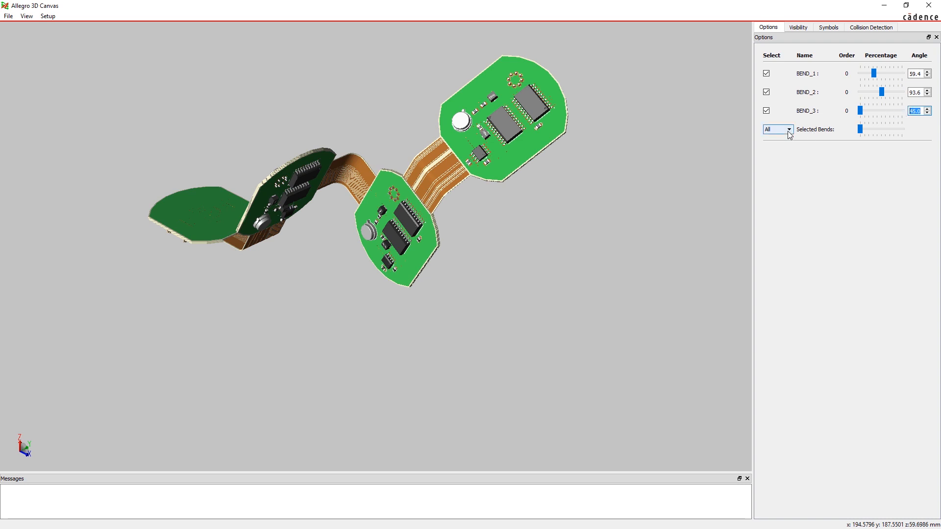
click(789, 130)
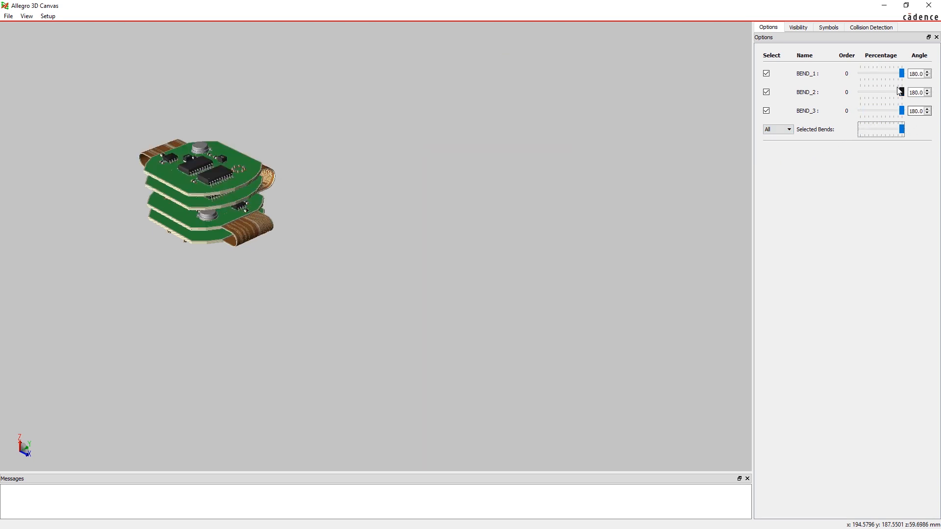
Calculate collisions and highlight the colliding components U5 and U24 from the results
click(873, 26)
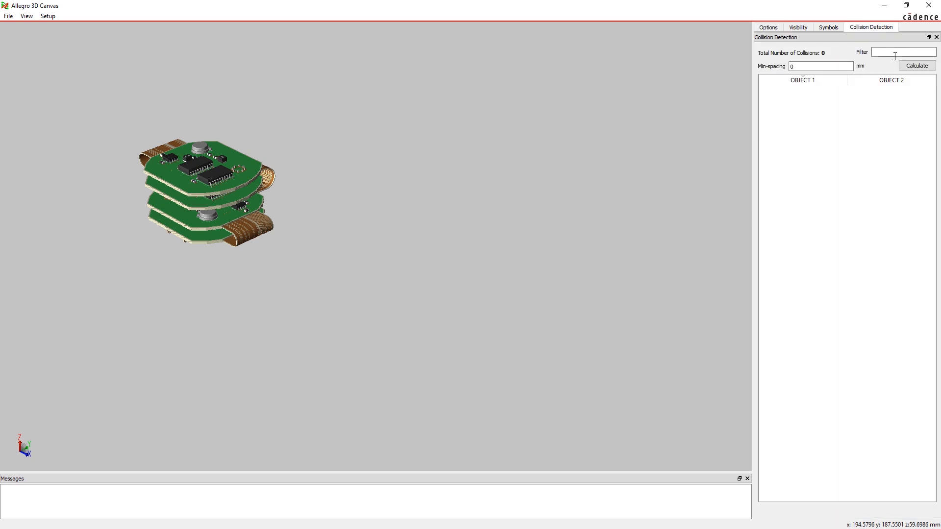
click(917, 65)
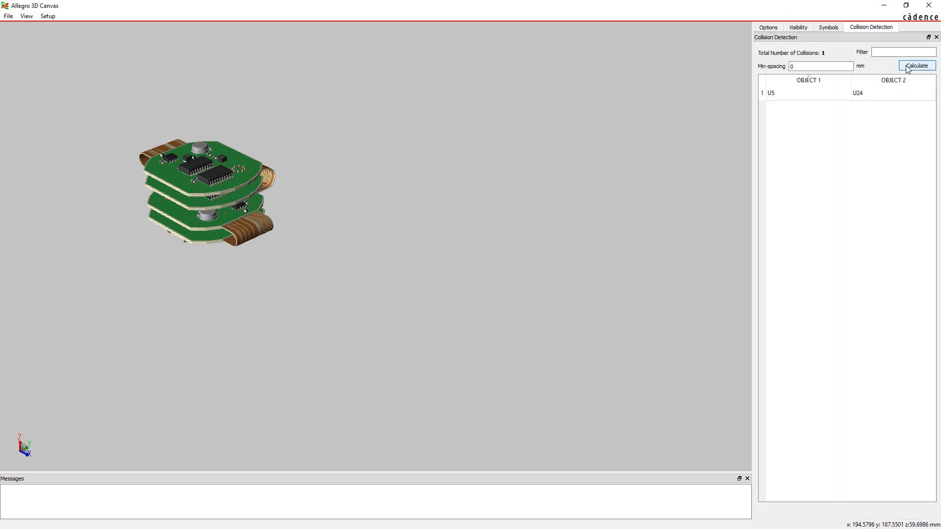
mouse_move(319, 222)
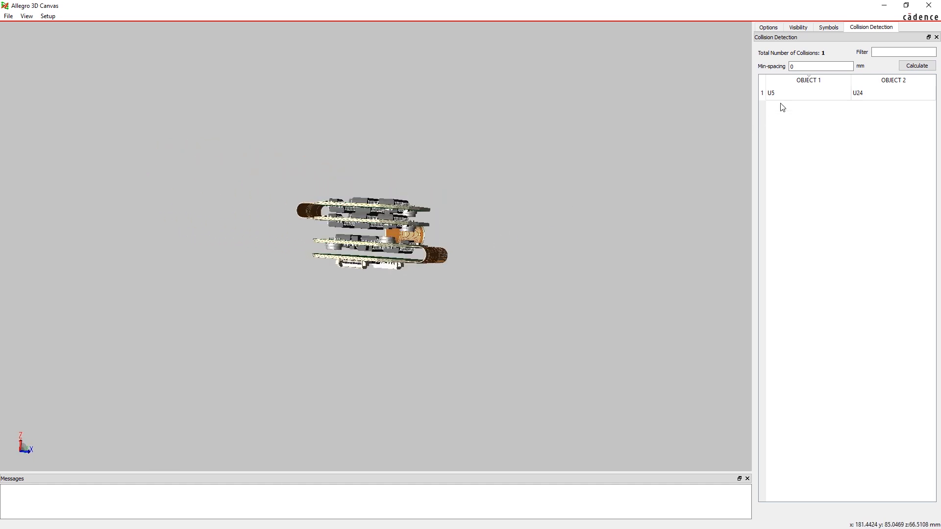
click(800, 93)
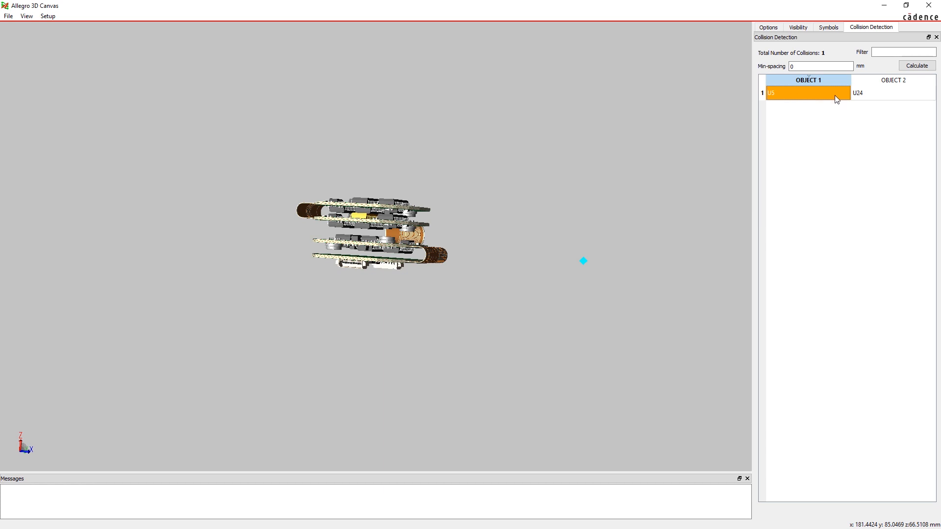
click(867, 93)
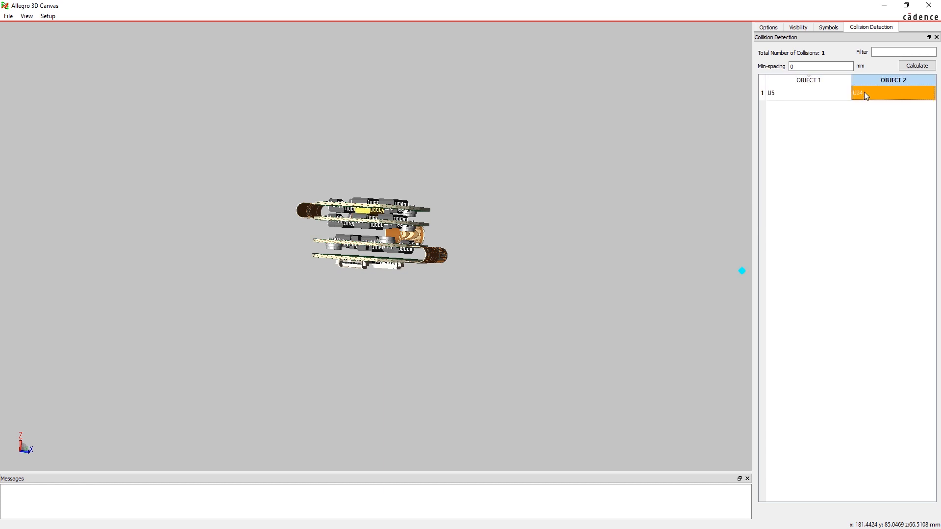